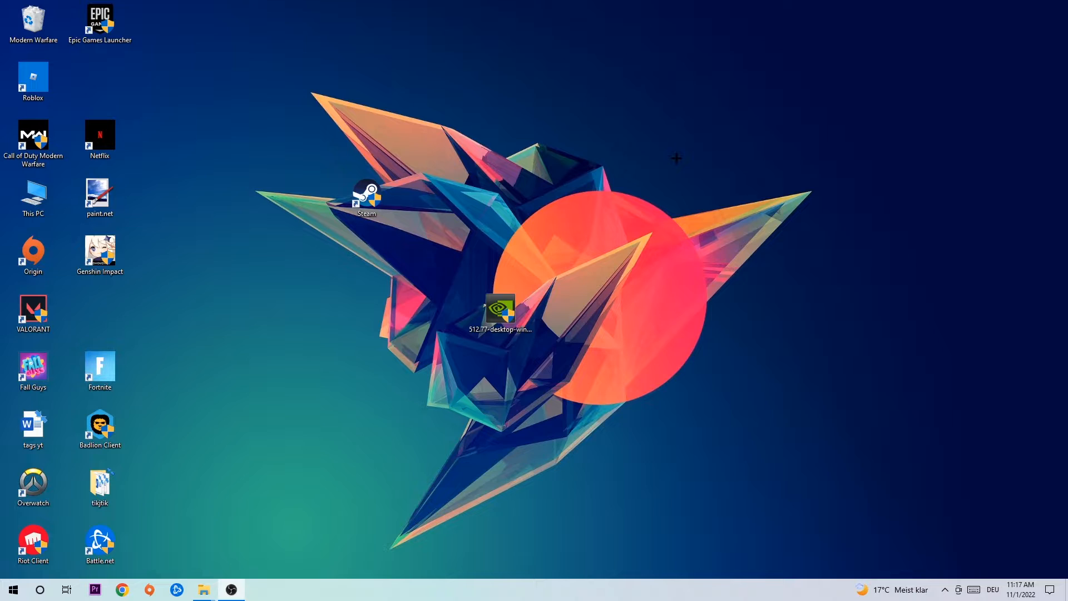
mouse_move(685, 151)
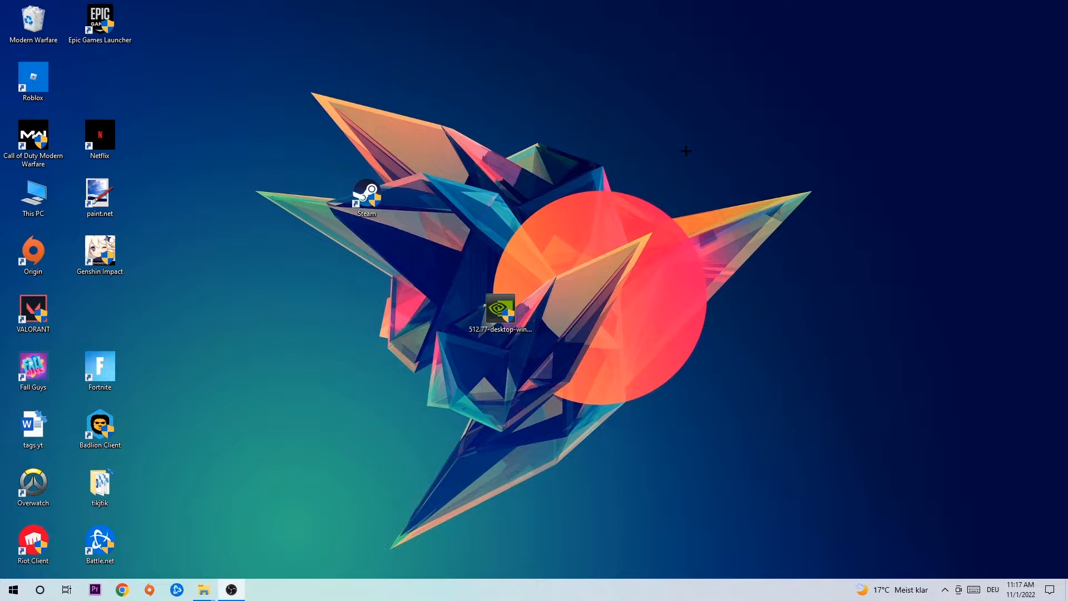
mouse_move(488, 232)
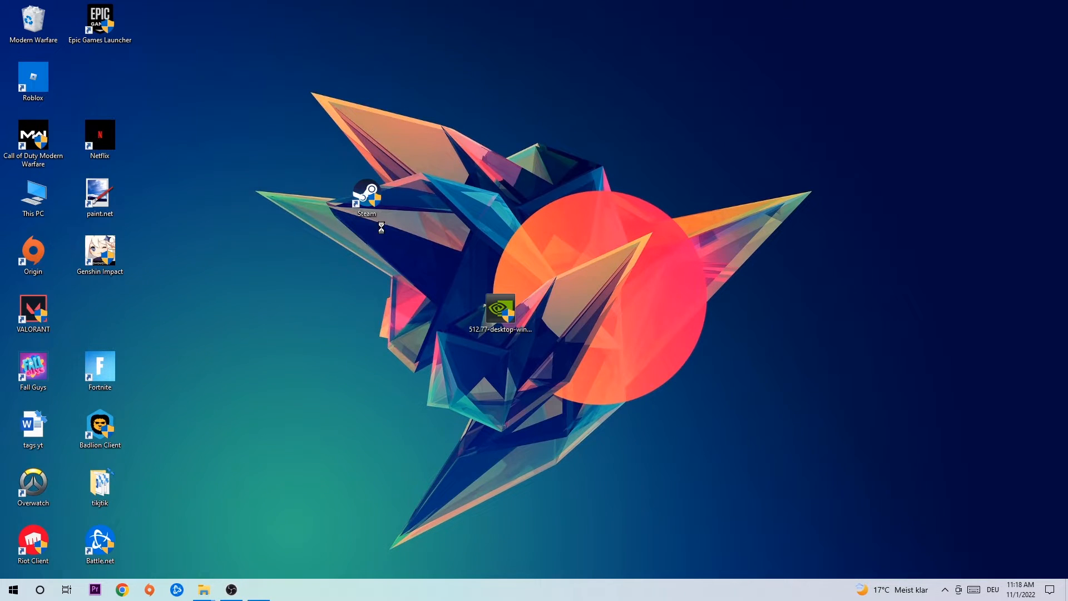
End the Microsoft Text Input Application process from Task Manager's Processes list
left_click(257, 588)
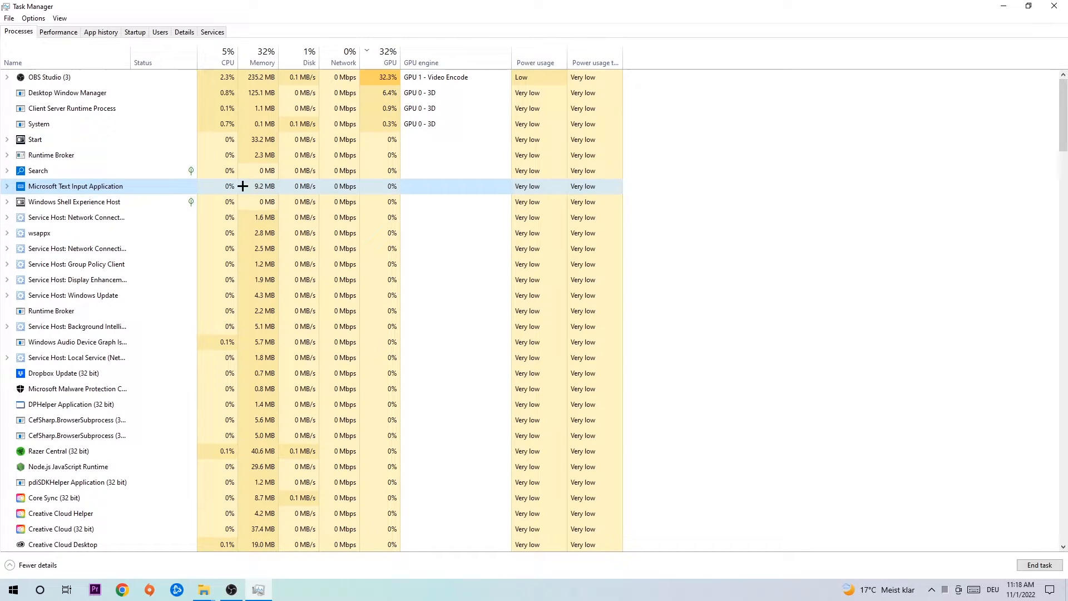
right_click(75, 186)
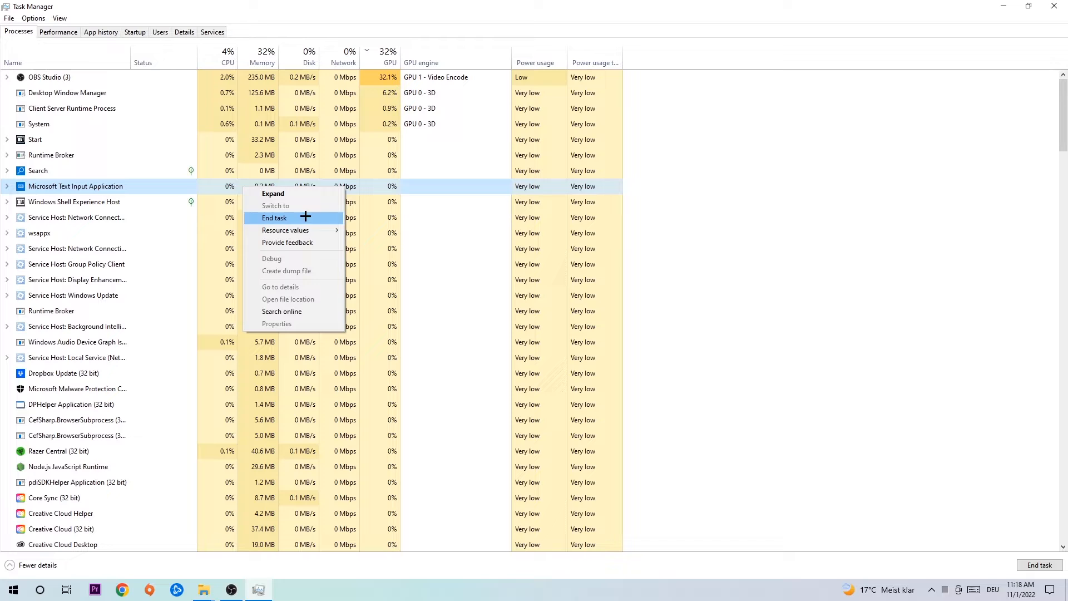
left_click(274, 218)
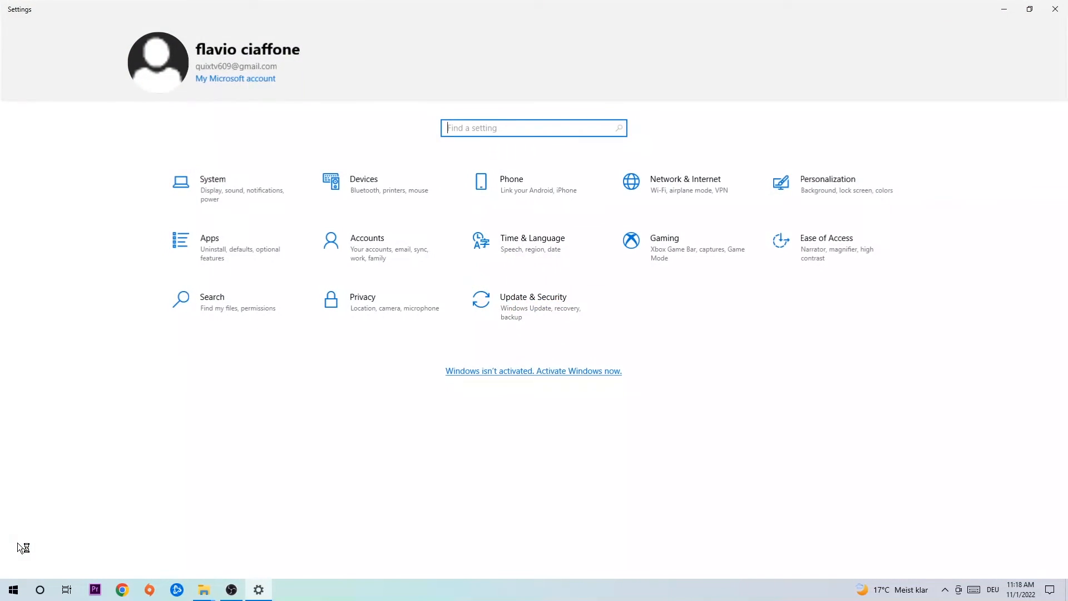
Go to Update & Security and check for Windows updates
left_click(533, 296)
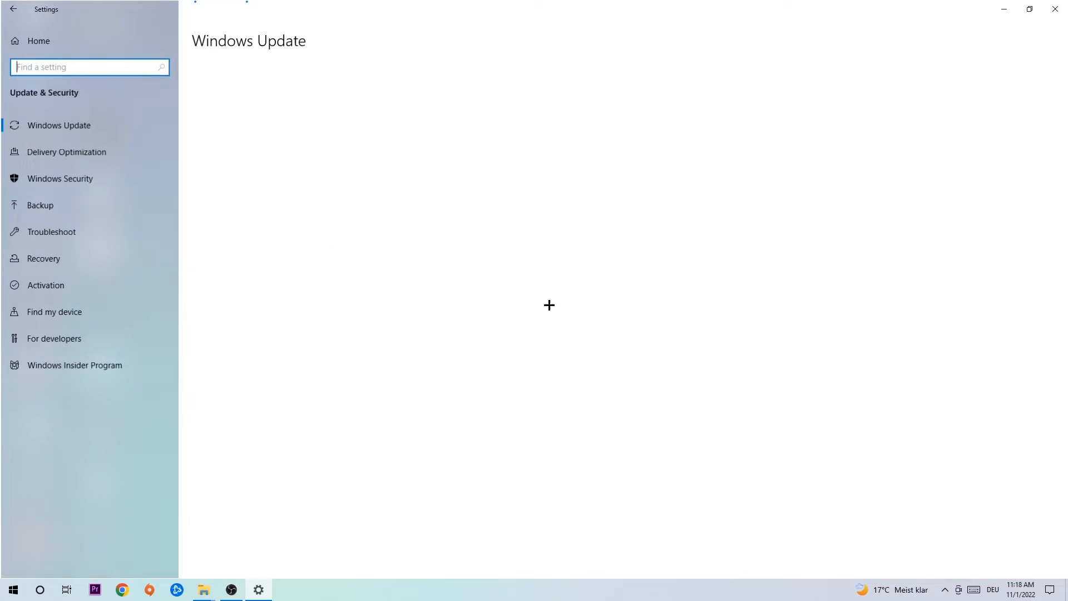
left_click(59, 125)
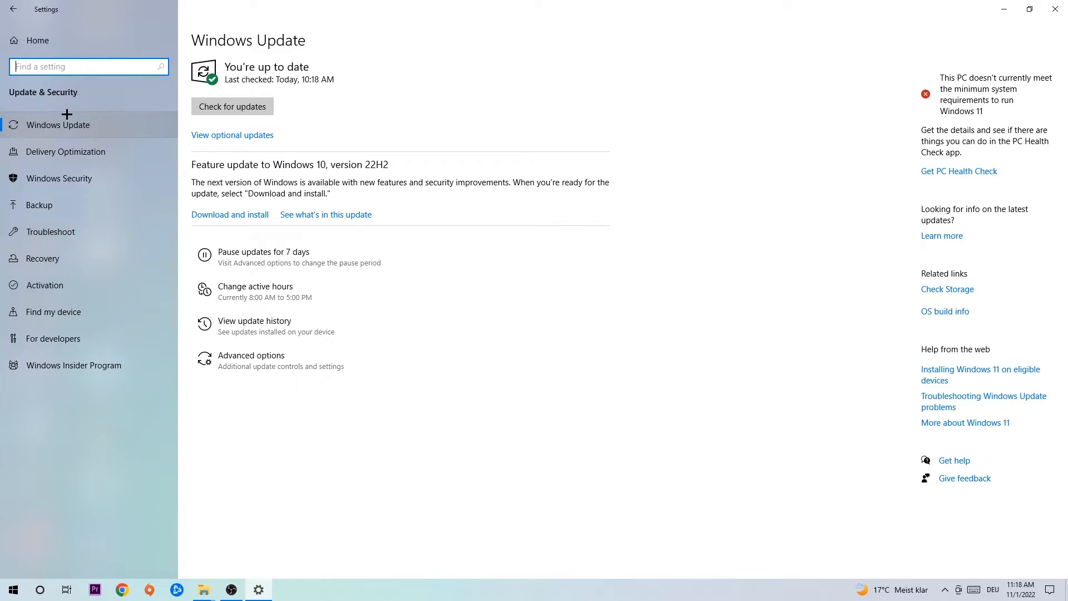
mouse_move(475, 70)
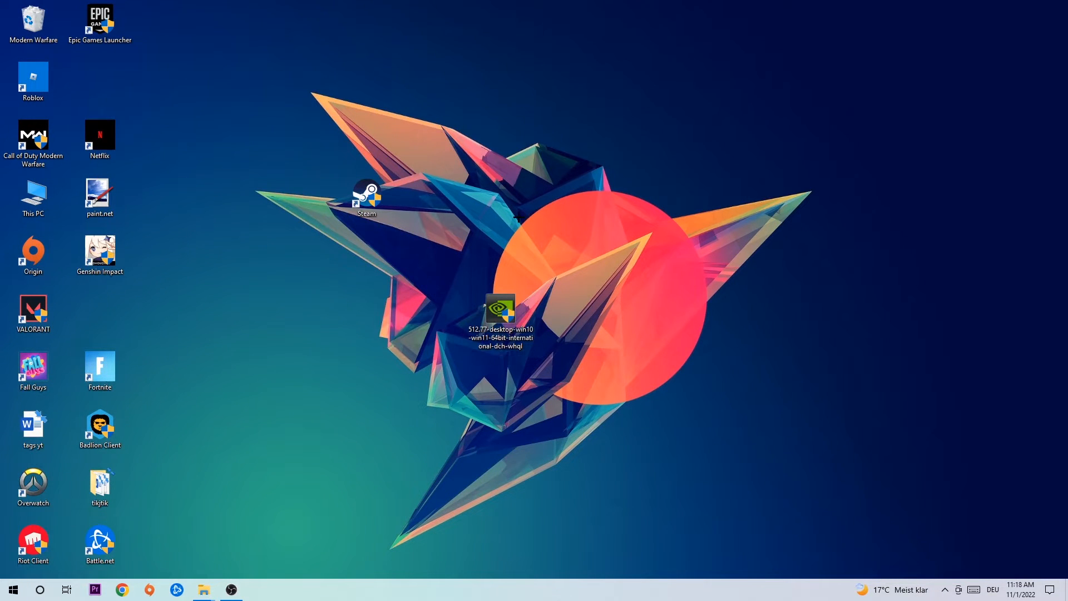
mouse_move(515, 216)
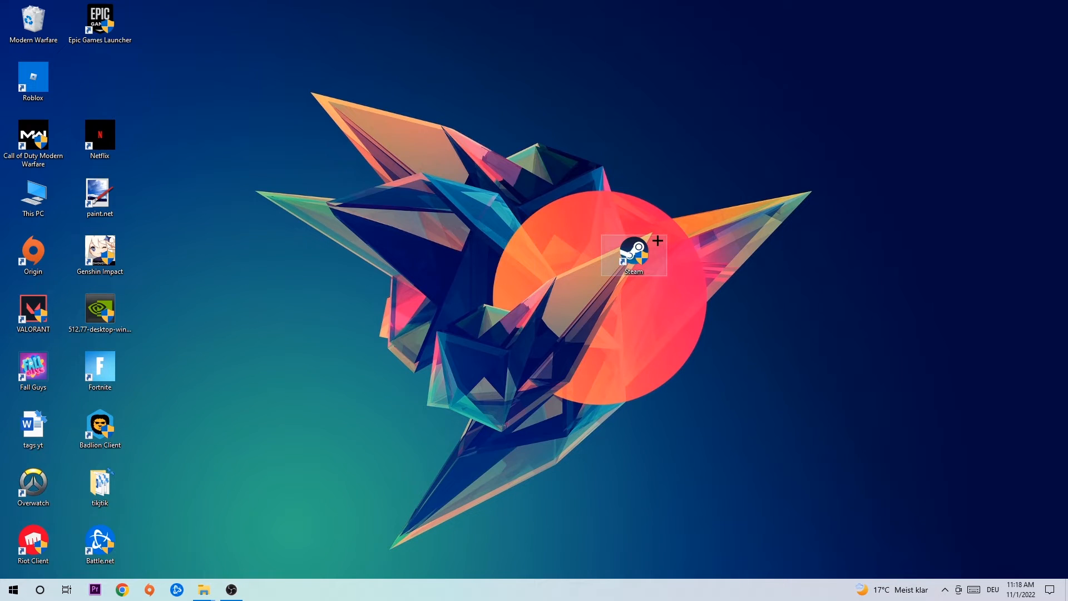
Open the Steam shortcut's Properties on its Compatibility settings for Windows 8 and administrator mode
right_click(632, 254)
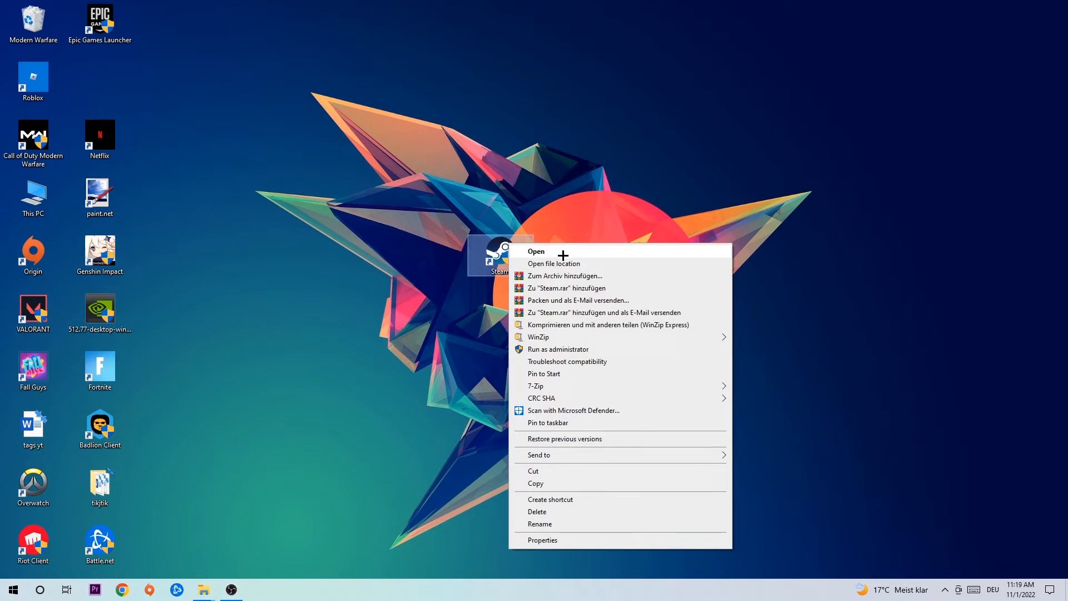
left_click(542, 540)
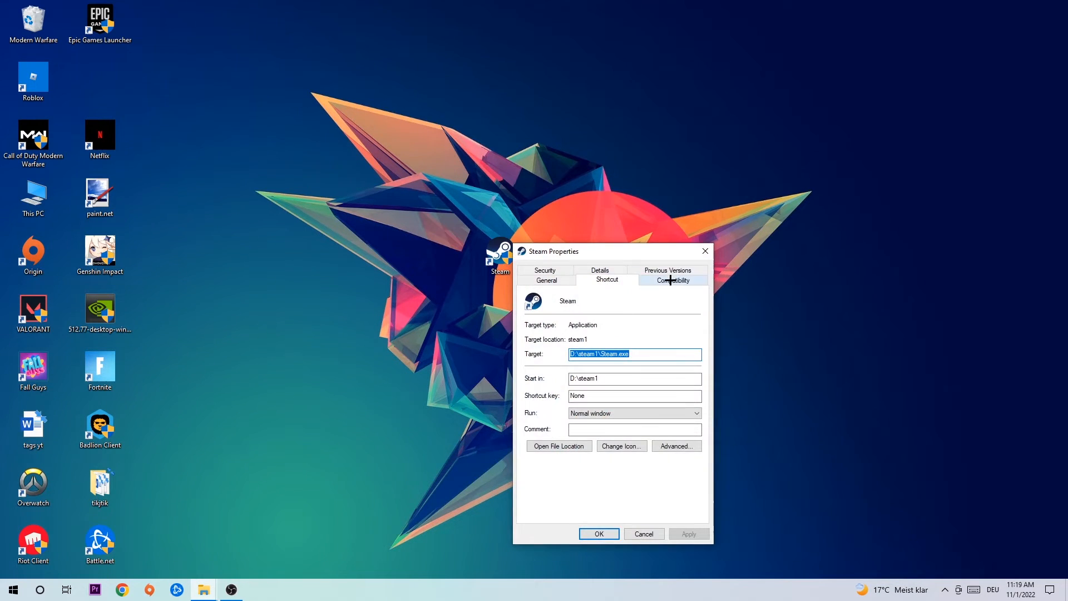
left_click(670, 280)
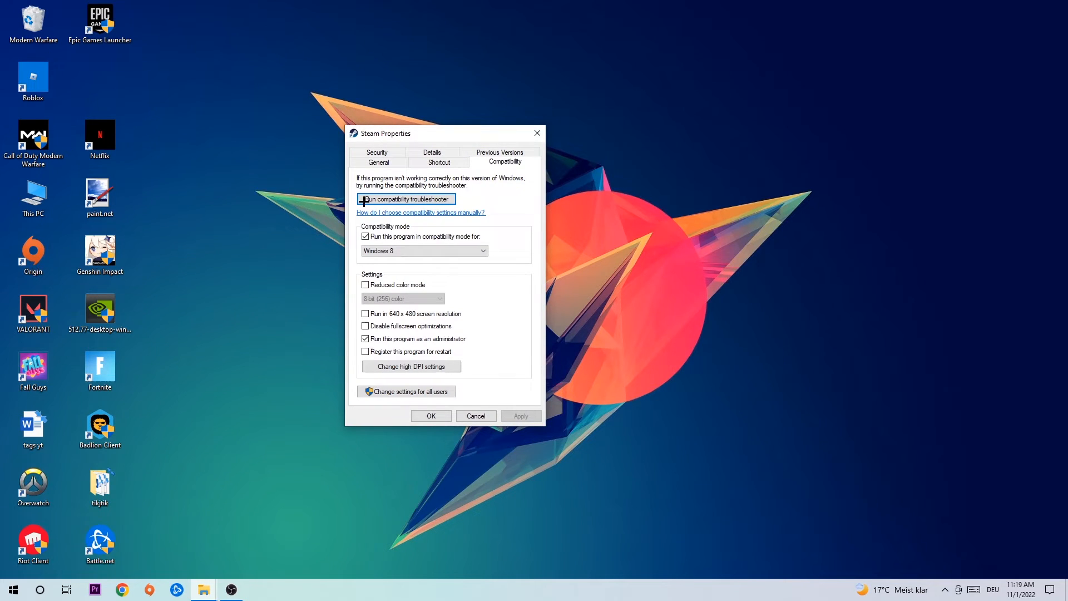
mouse_move(468, 236)
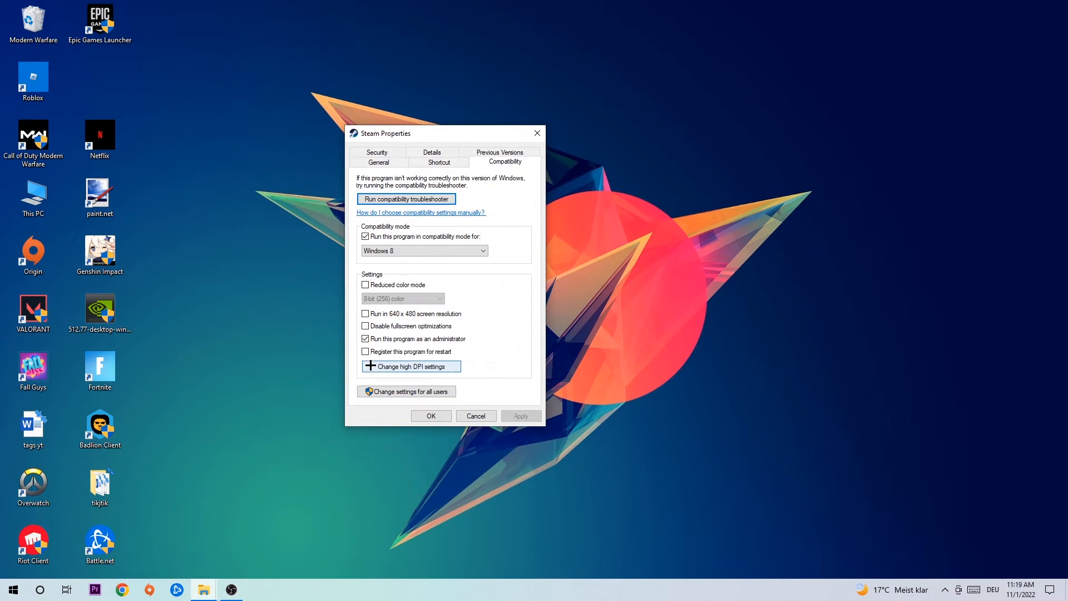
mouse_move(487, 376)
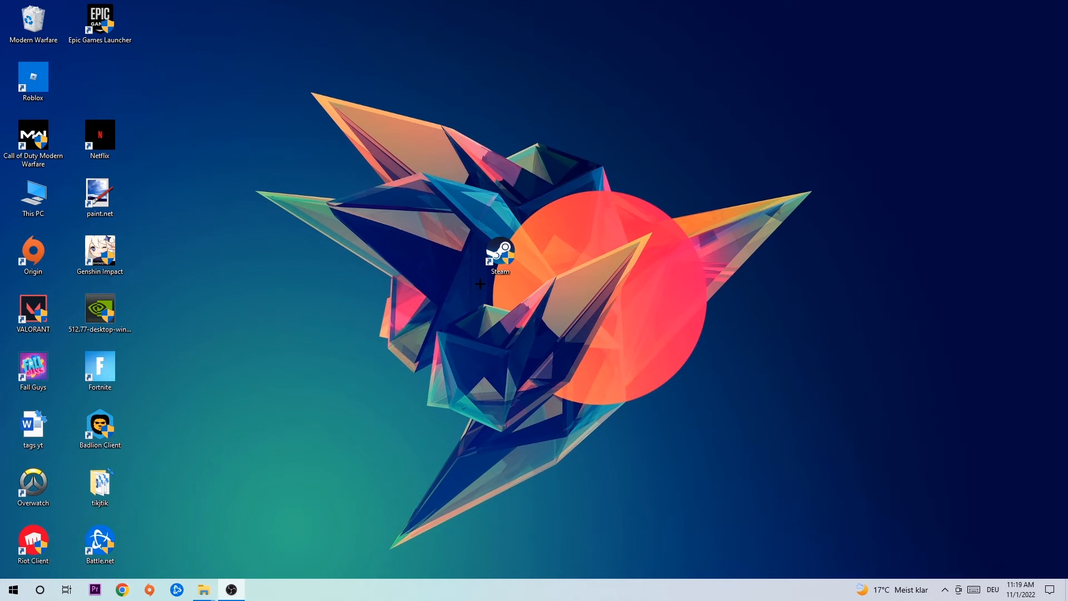
Move the Steam shortcut higher on the desktop, away from the circle
left_click(500, 255)
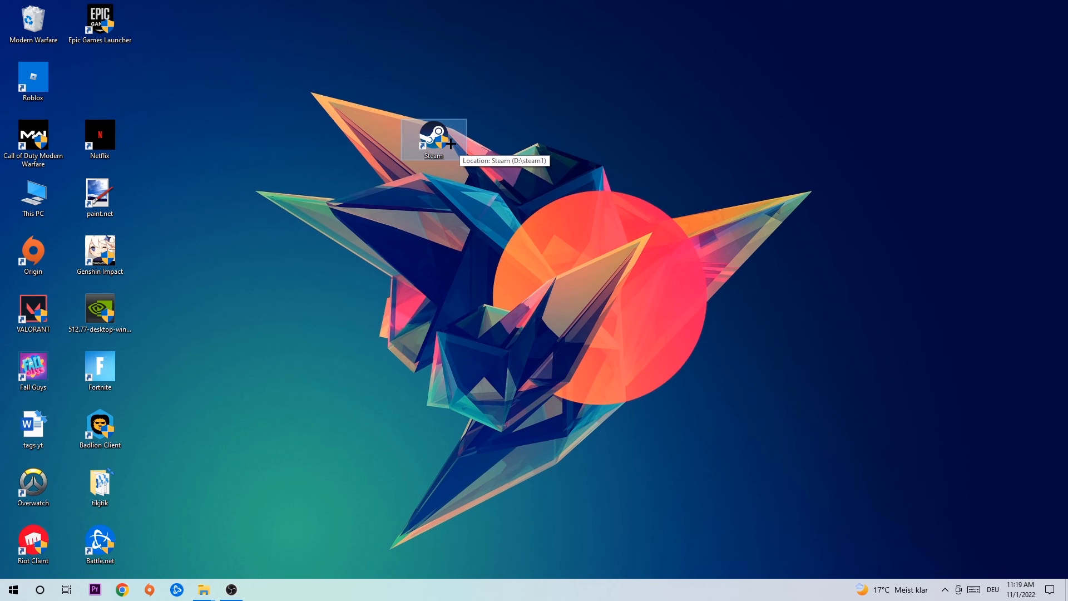
mouse_move(433, 139)
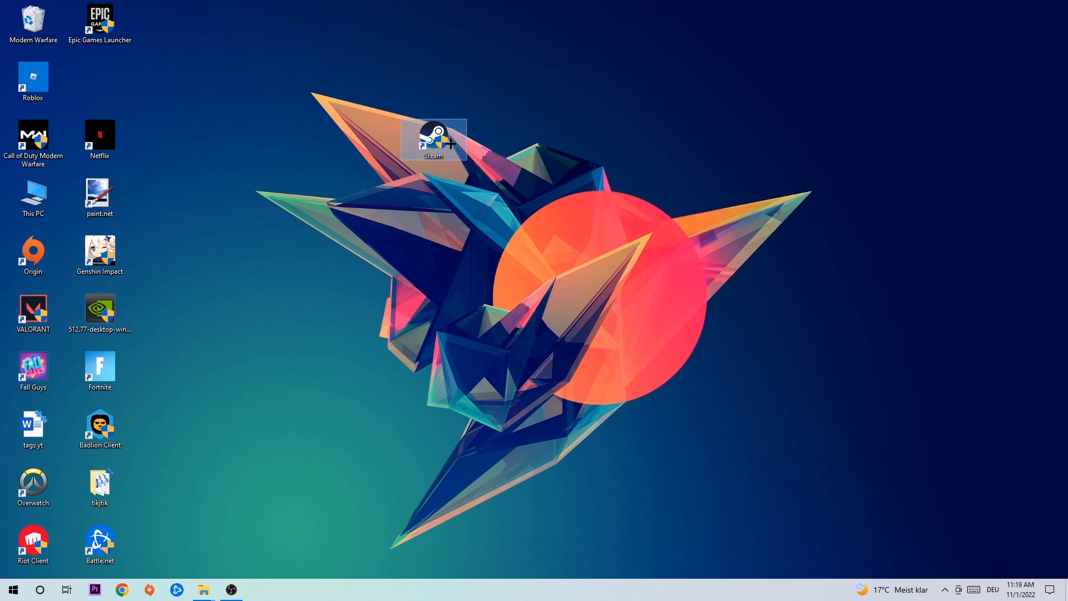
mouse_move(433, 140)
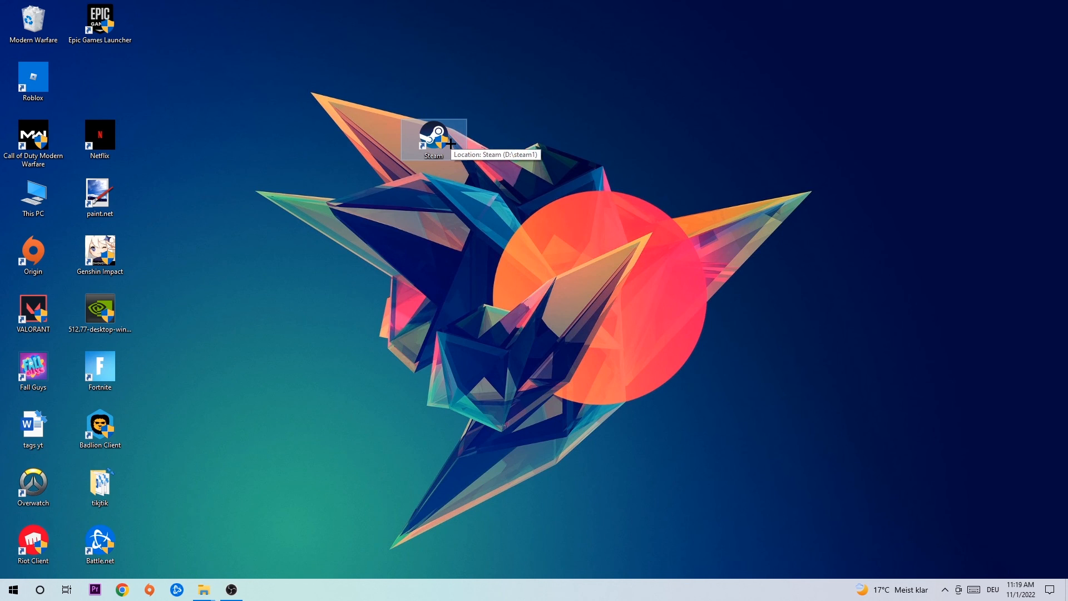